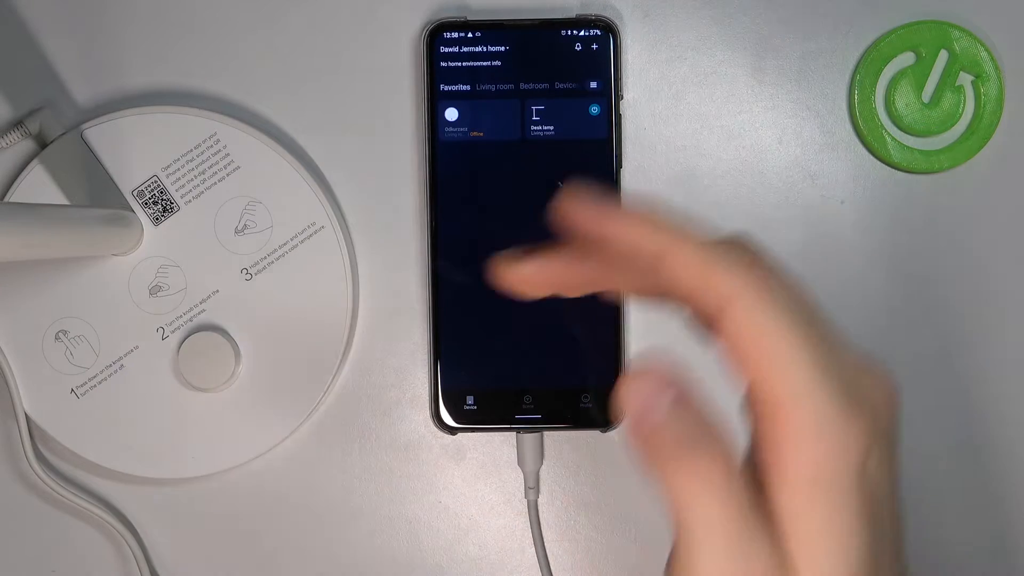
# Open the Desk lamp from Favorites and go to its settings page
pyautogui.click(544, 121)
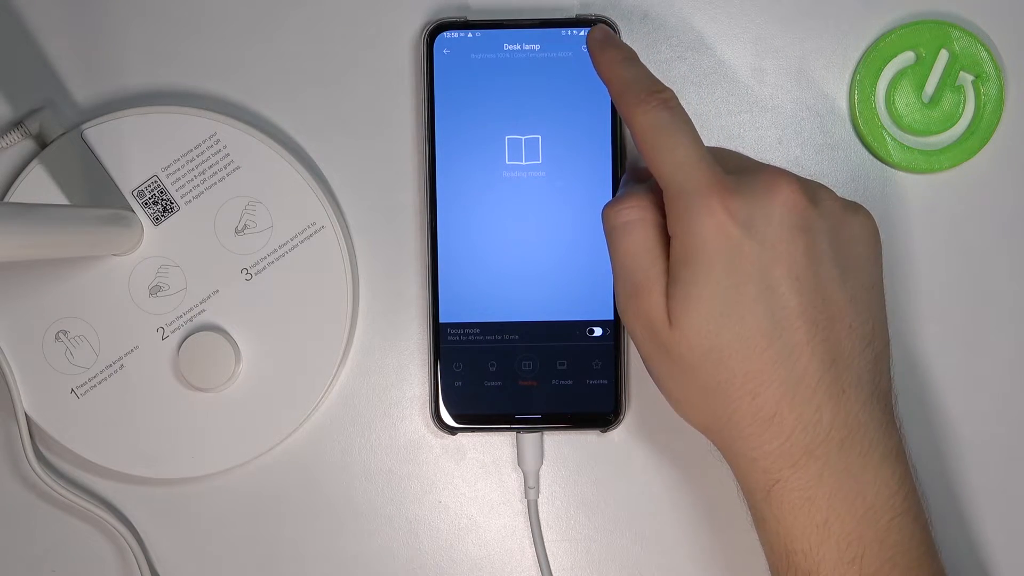
pyautogui.click(585, 51)
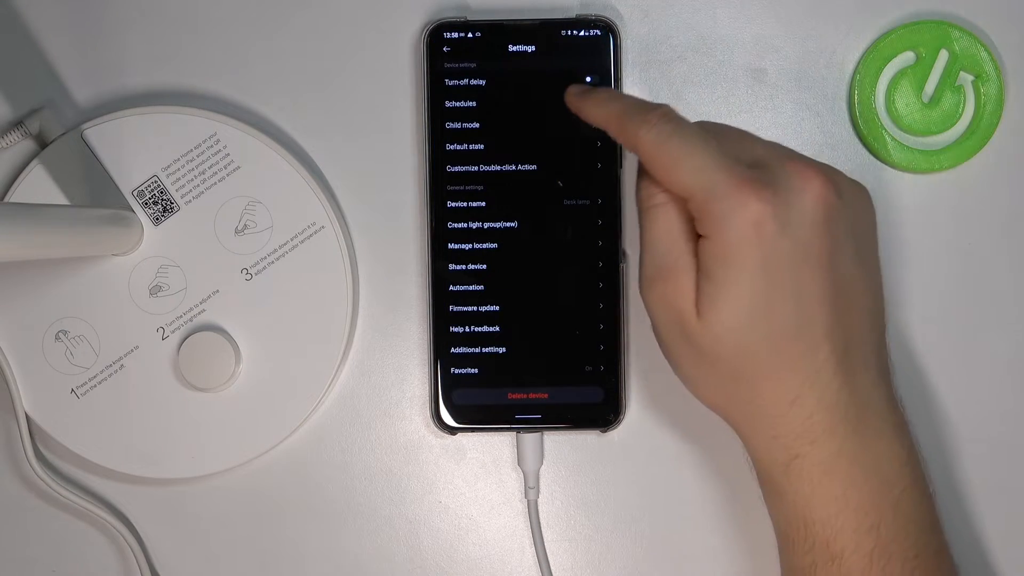
# Create a daily schedule that turns the desk lamp on at 20:00
pyautogui.click(460, 103)
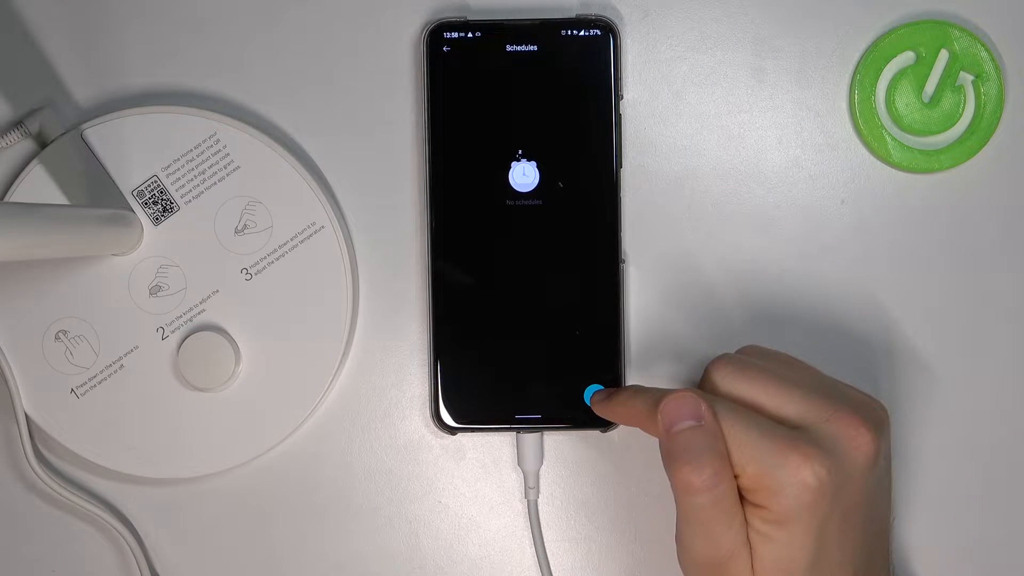
pyautogui.click(589, 397)
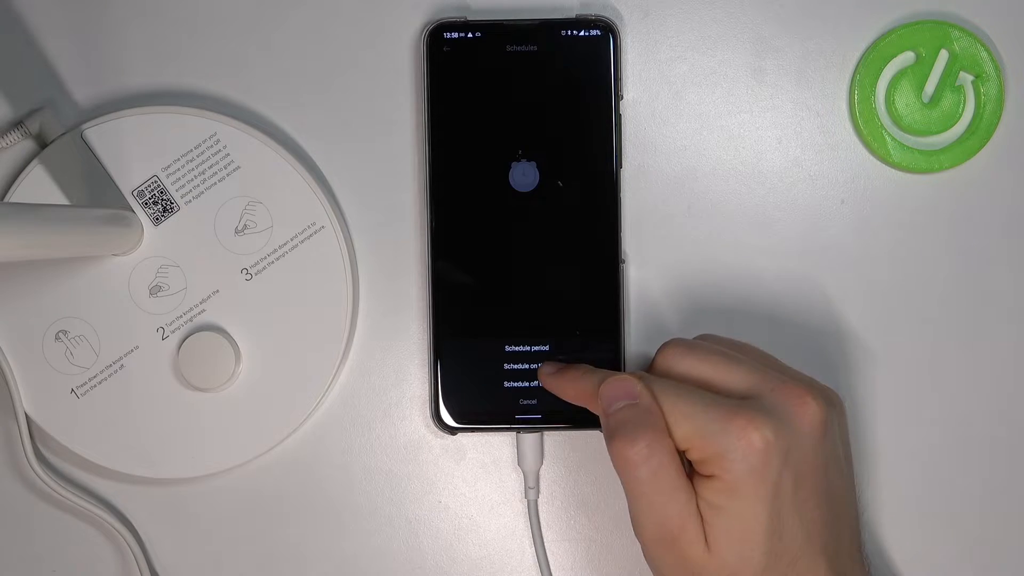
pyautogui.click(527, 364)
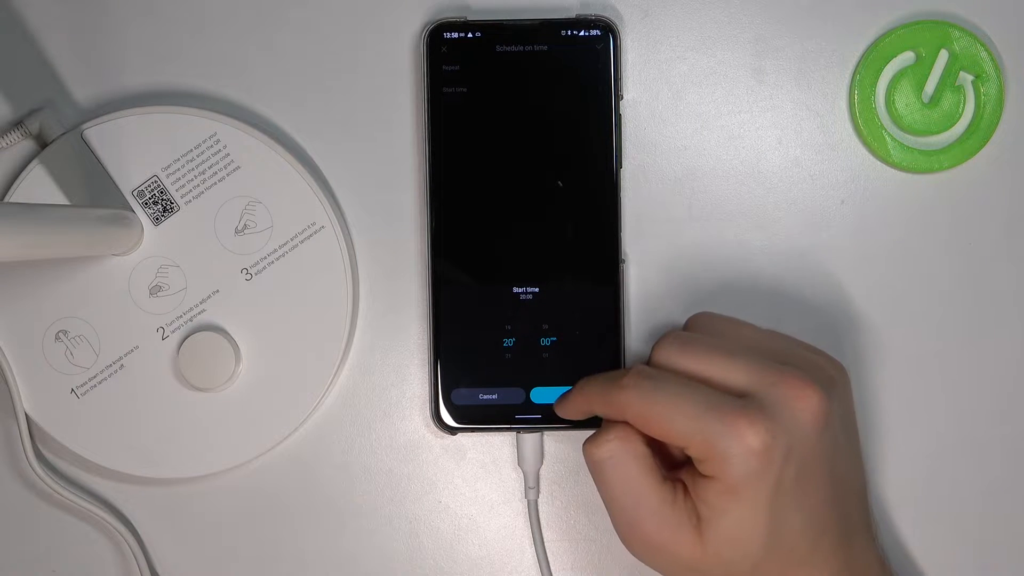
pyautogui.click(554, 396)
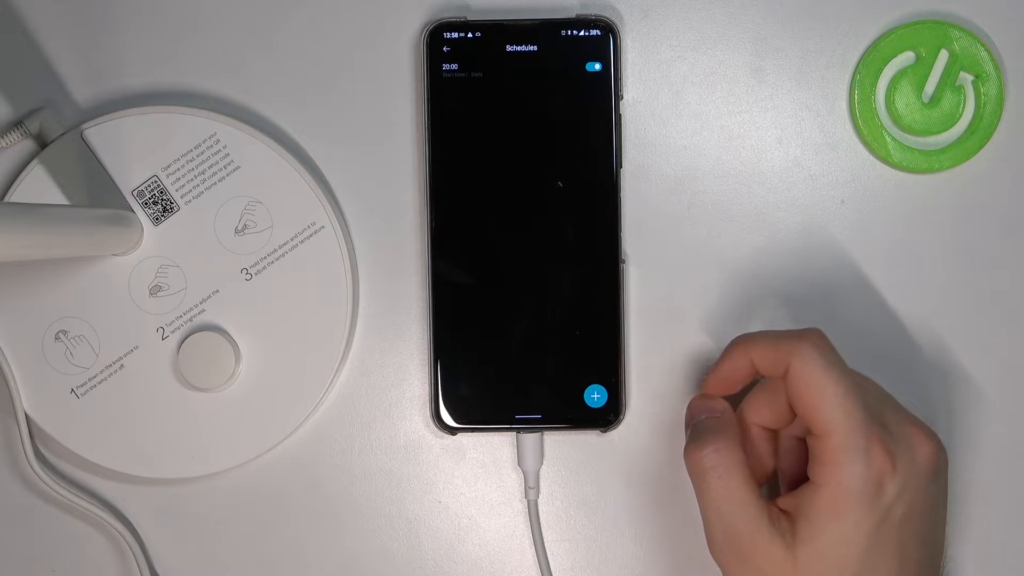
# Create and save a daily schedule that turns the desk lamp off at 23:00
pyautogui.click(596, 398)
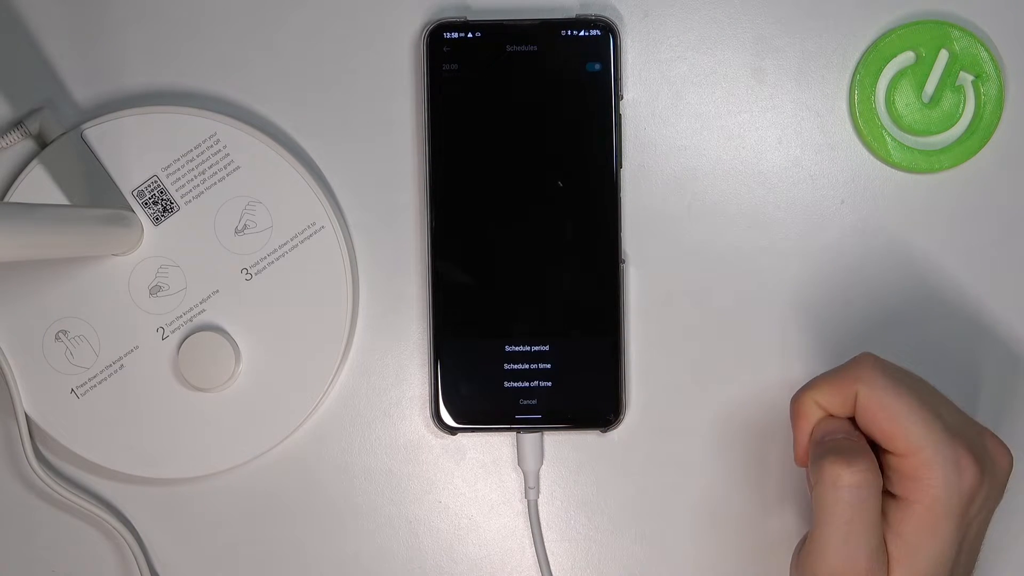
pyautogui.click(526, 383)
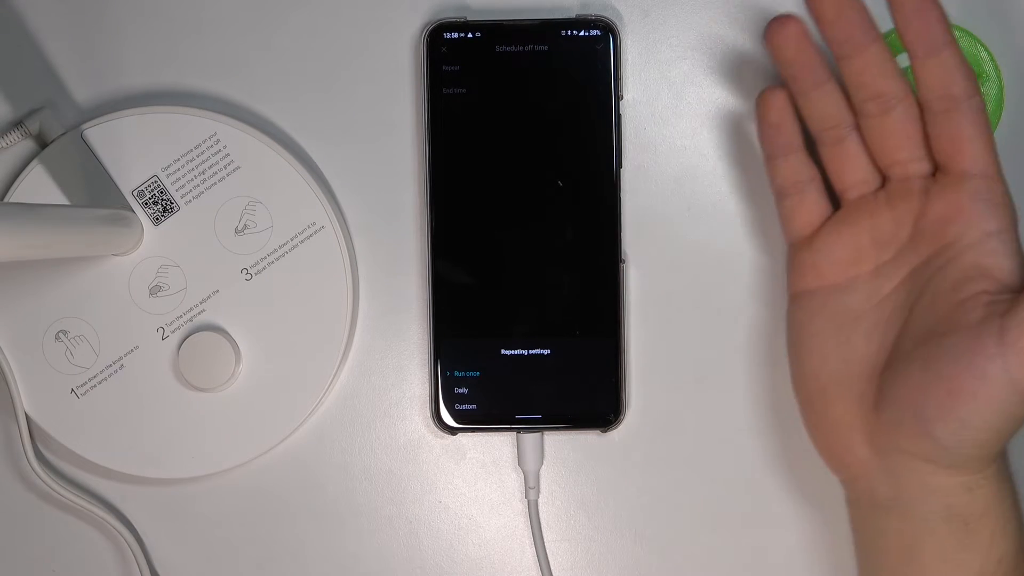
pyautogui.click(460, 390)
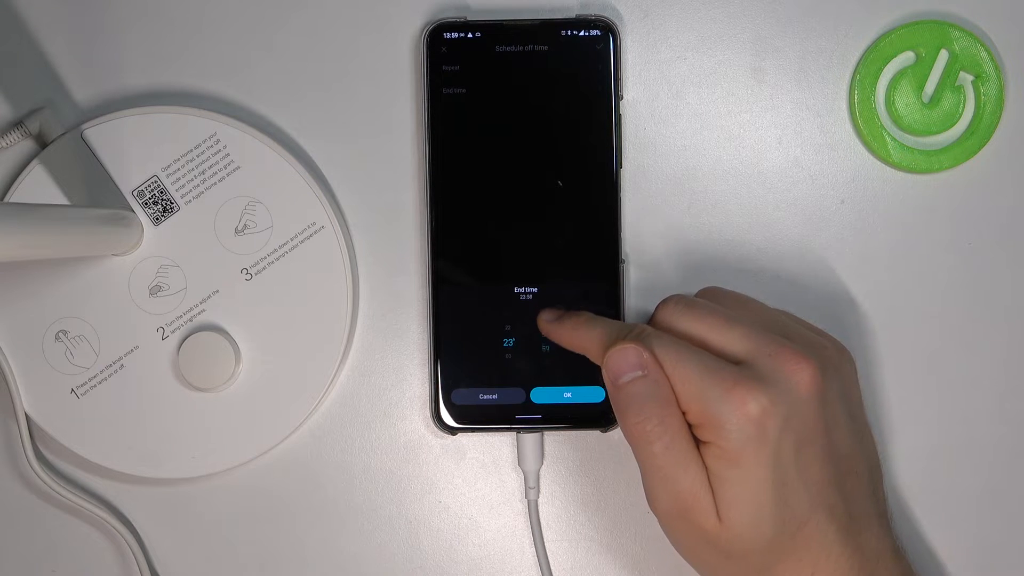
pyautogui.click(566, 395)
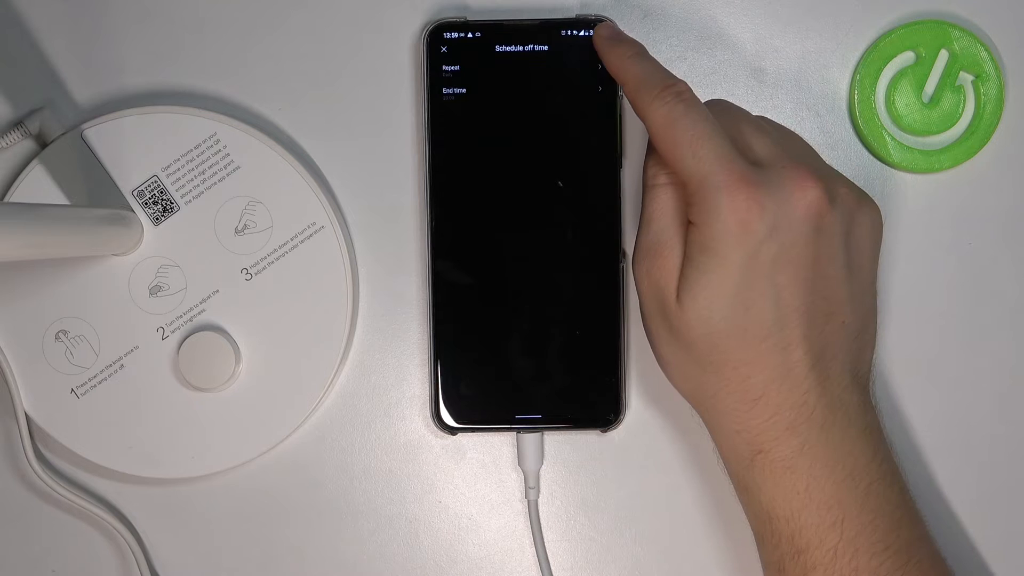
pyautogui.click(446, 49)
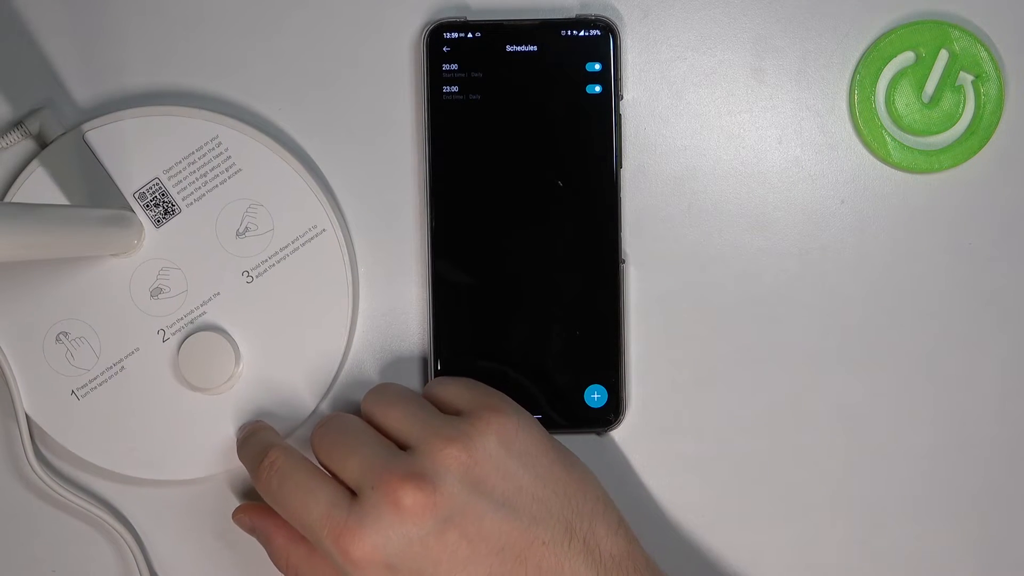
# Toggle off the 20:00 and 23:00 schedules, then return to the lamp's settings
pyautogui.click(595, 396)
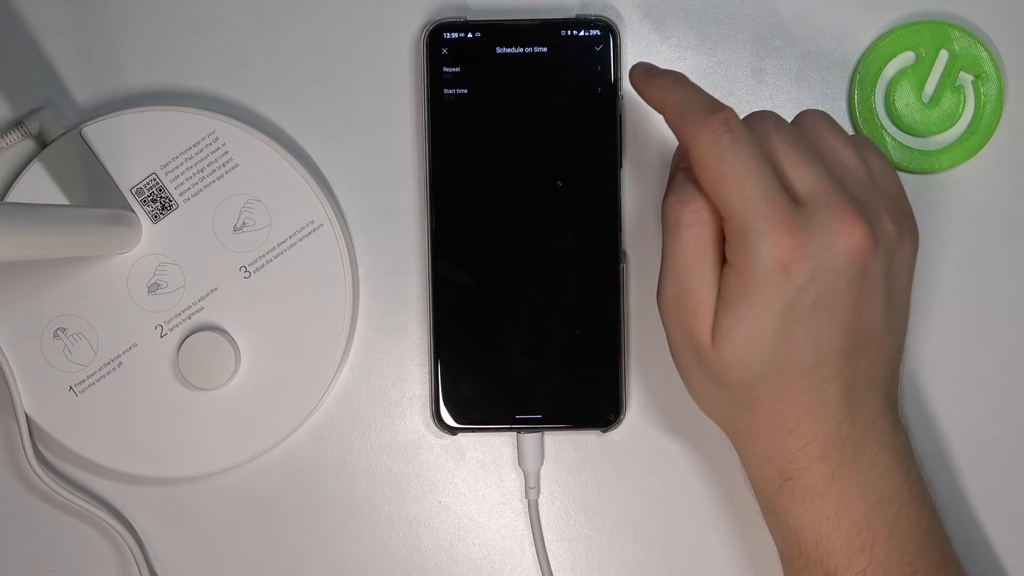
pyautogui.click(601, 49)
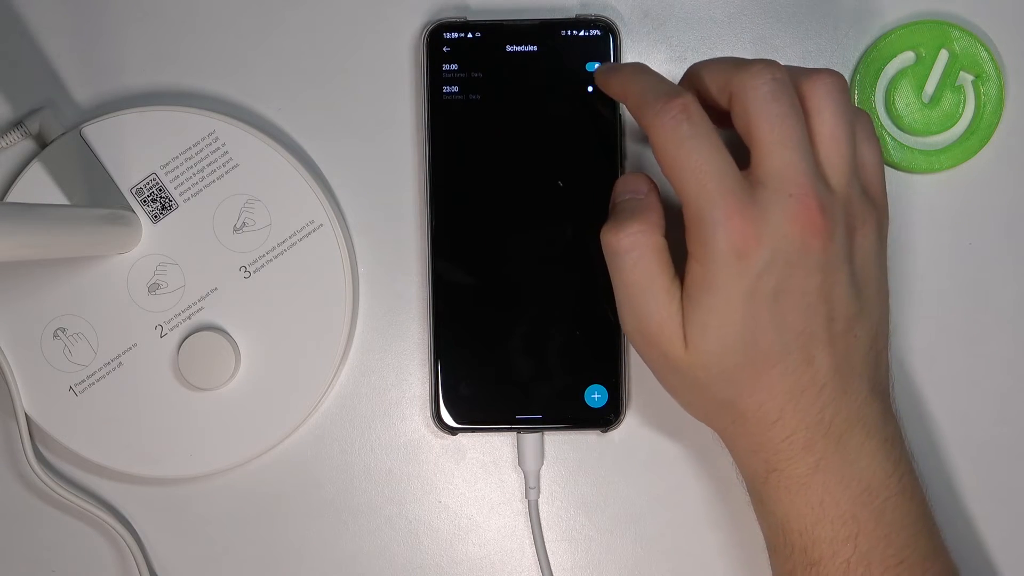
pyautogui.click(591, 65)
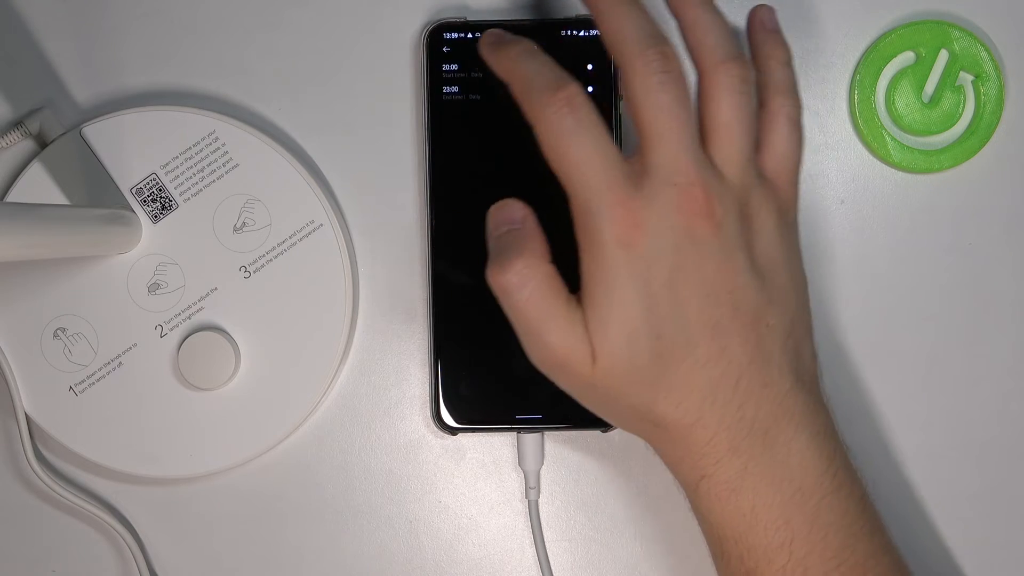
pyautogui.click(448, 49)
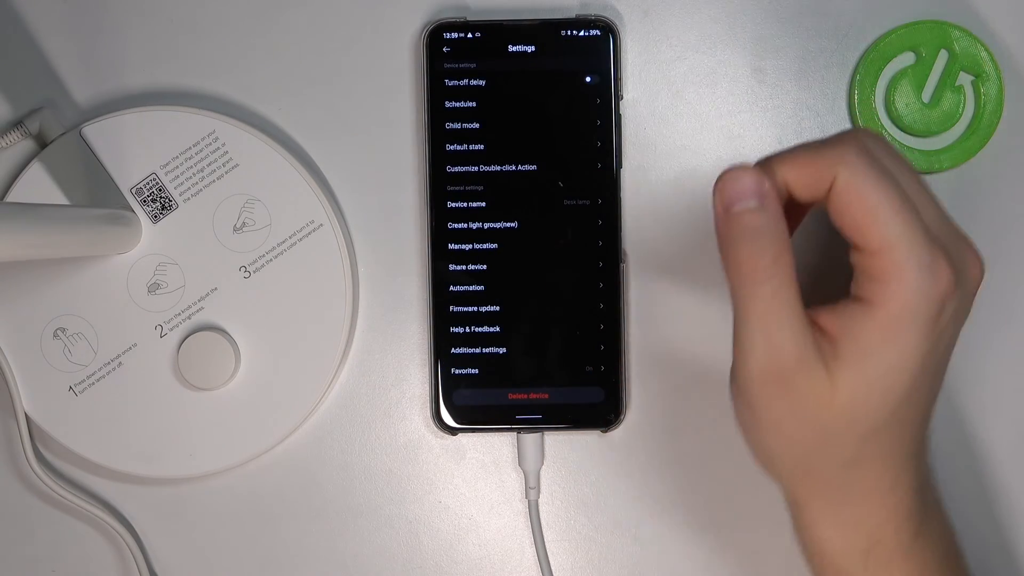